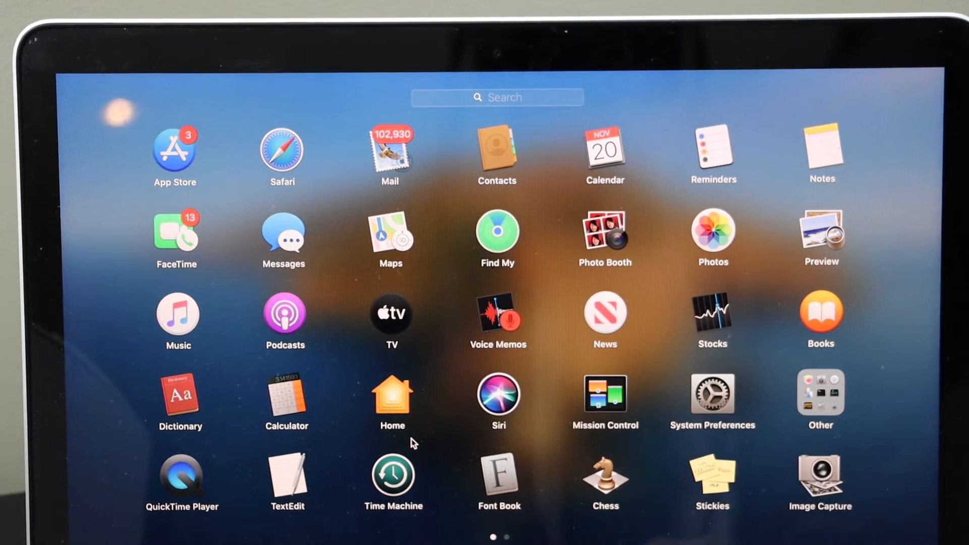
Step: Scroll the Launchpad pages to find and launch HP Smart
scroll("left", 3)
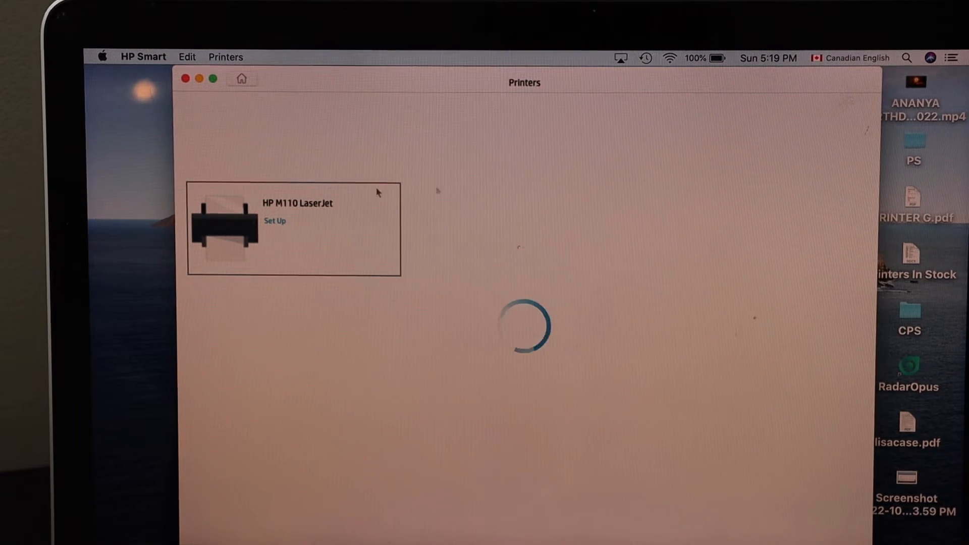
Step: Start HP M110 LaserJet setup and continue past the welcome screen
left_click(274, 221)
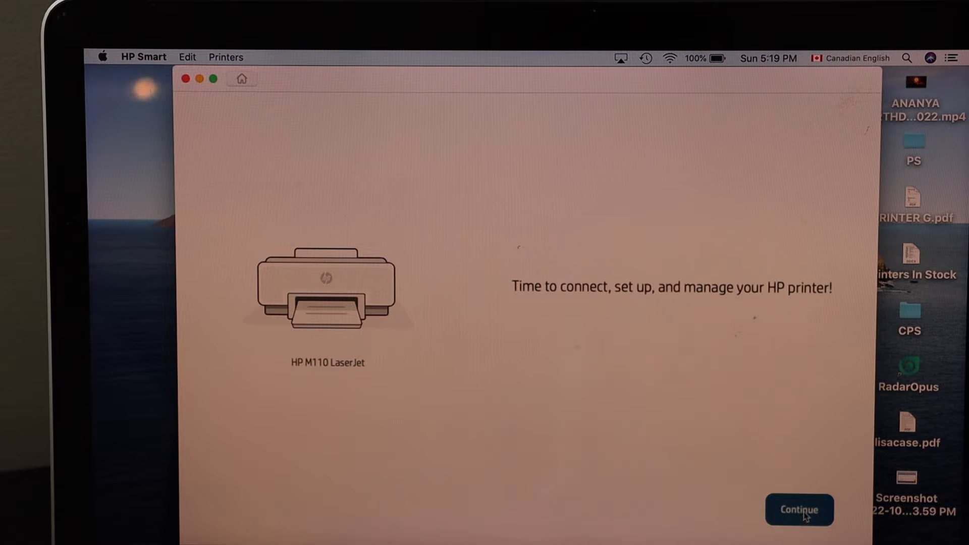
left_click(799, 510)
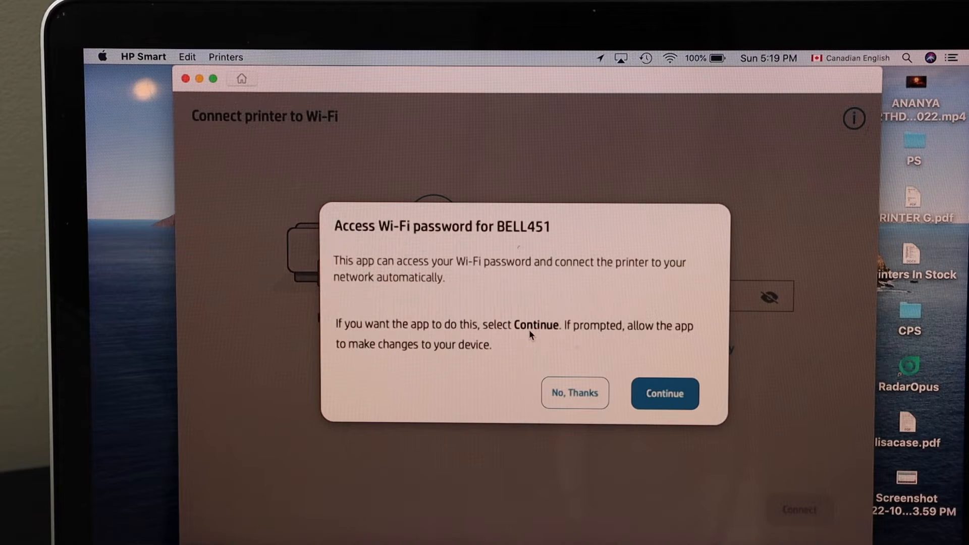
Step: Allow HP Smart to use the BELL451 Wi-Fi password for the printer
left_click(664, 394)
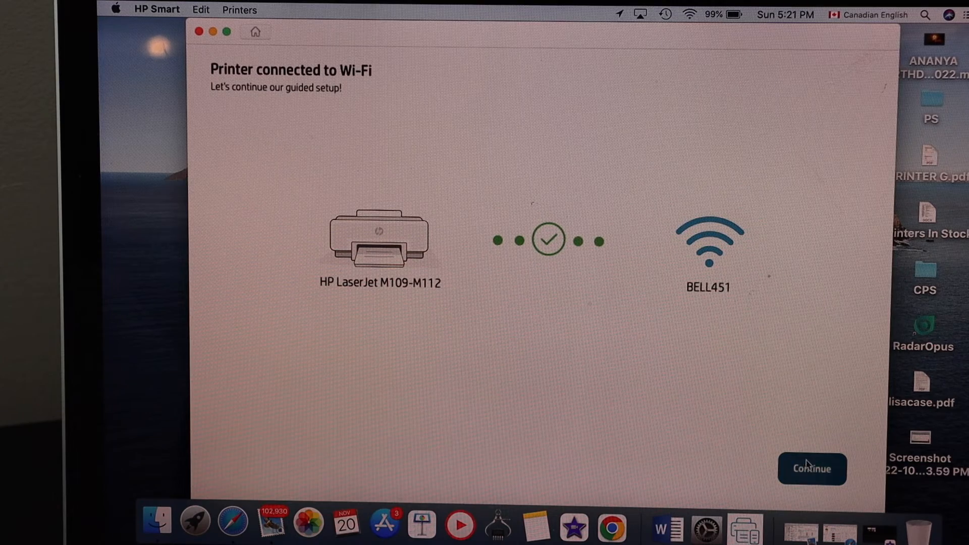
Step: Continue from the Wi-Fi success screen and acknowledge the LaserJet M109-M112 installation
left_click(812, 468)
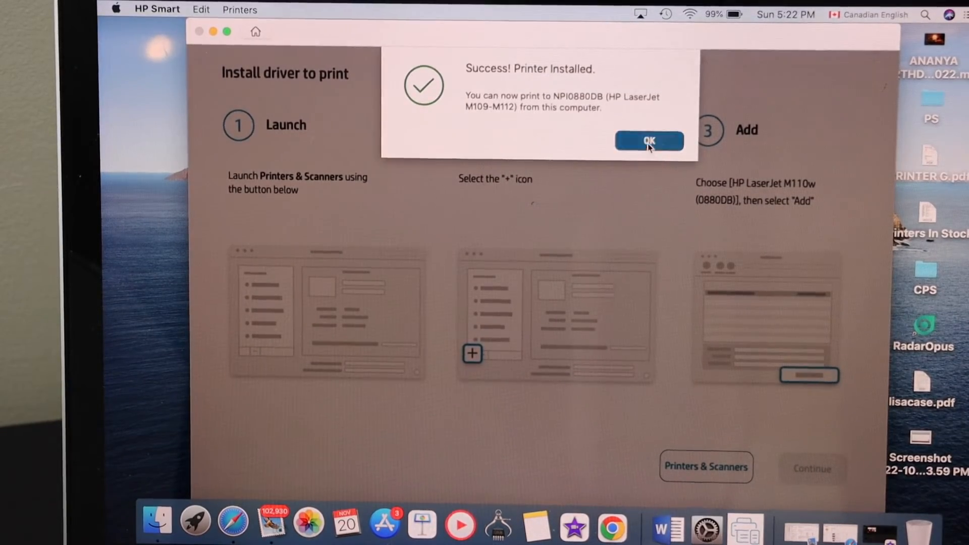
left_click(647, 141)
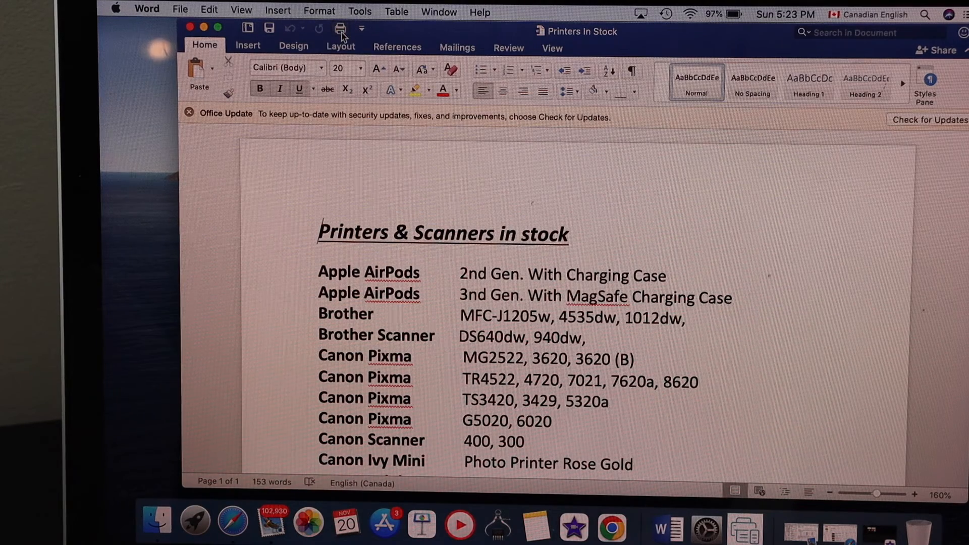
Step: Print Printers In Stock on the HP M110 LaserJet with 2 copies
left_click(339, 28)
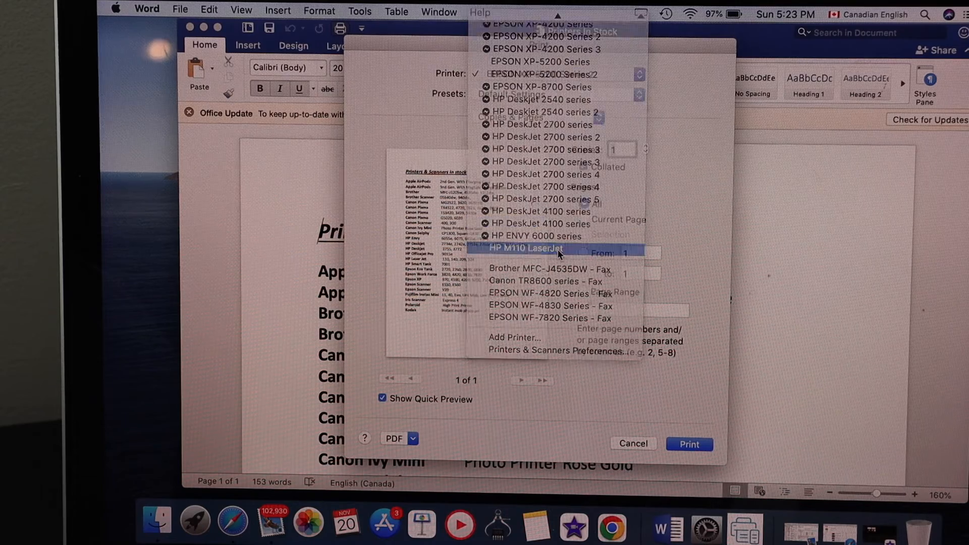
left_click(532, 248)
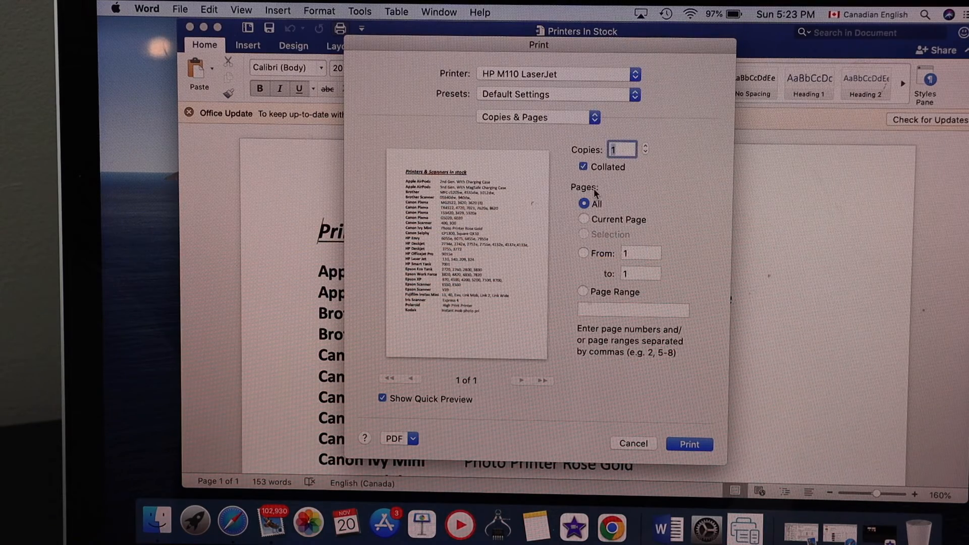
type("2")
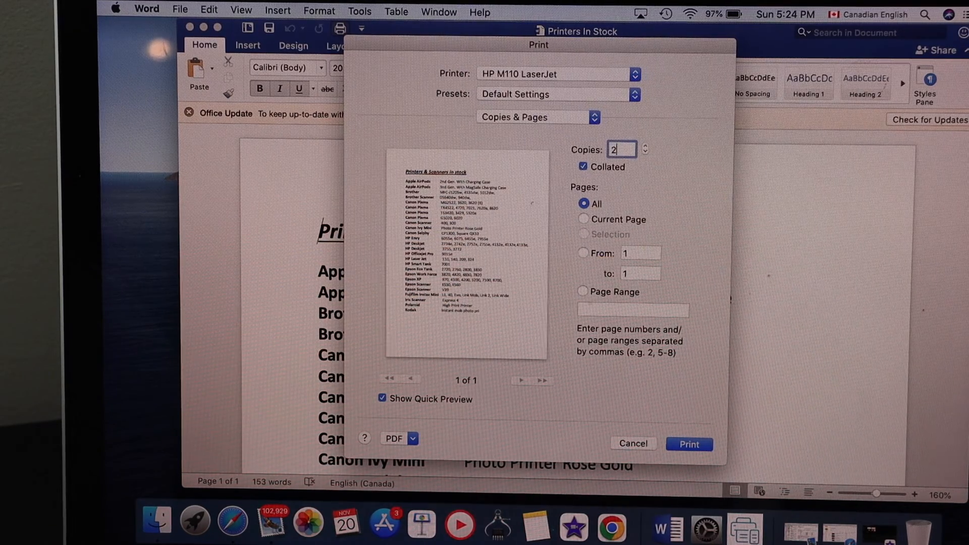
left_click(688, 443)
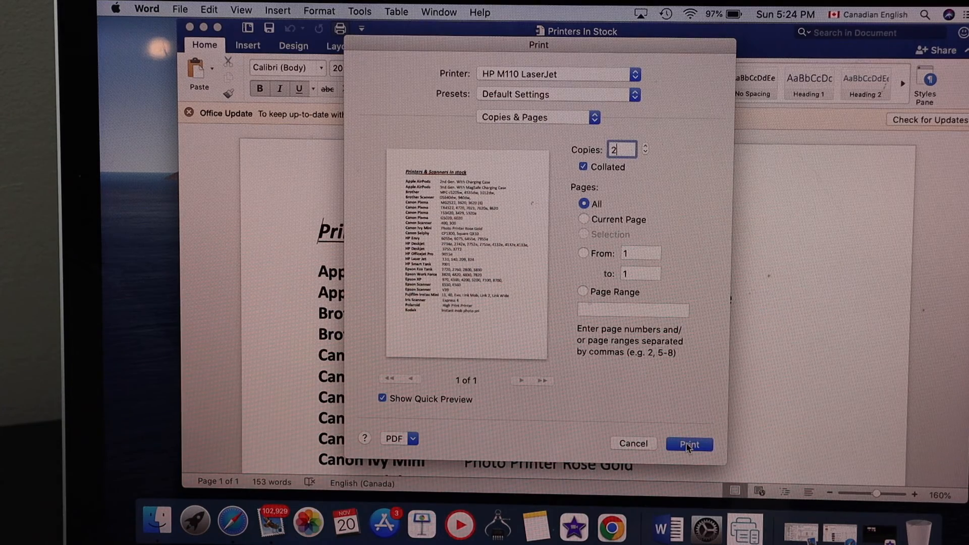
left_click(688, 444)
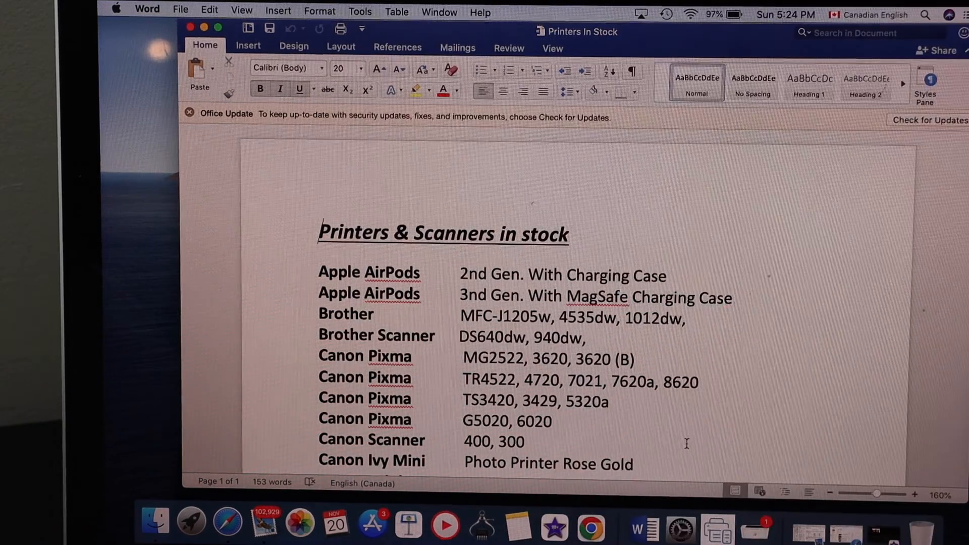